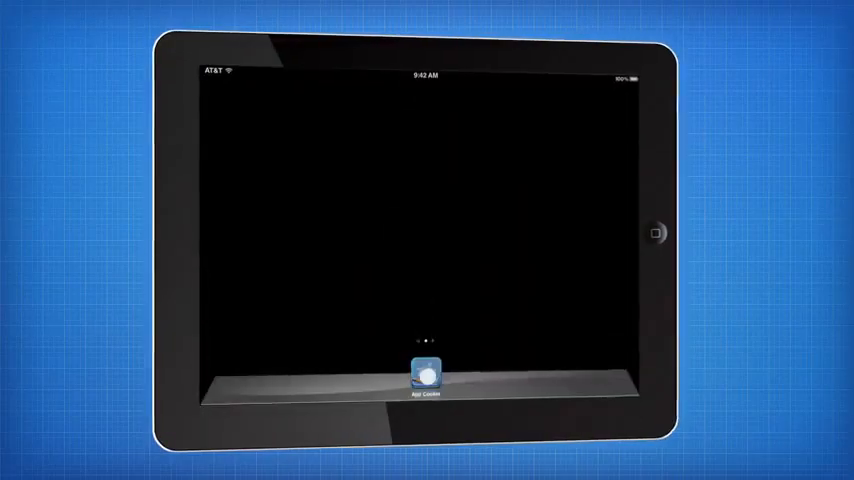
Step: Launch AppCooker from the dock icon on the iPad Home Screen
left_click(424, 374)
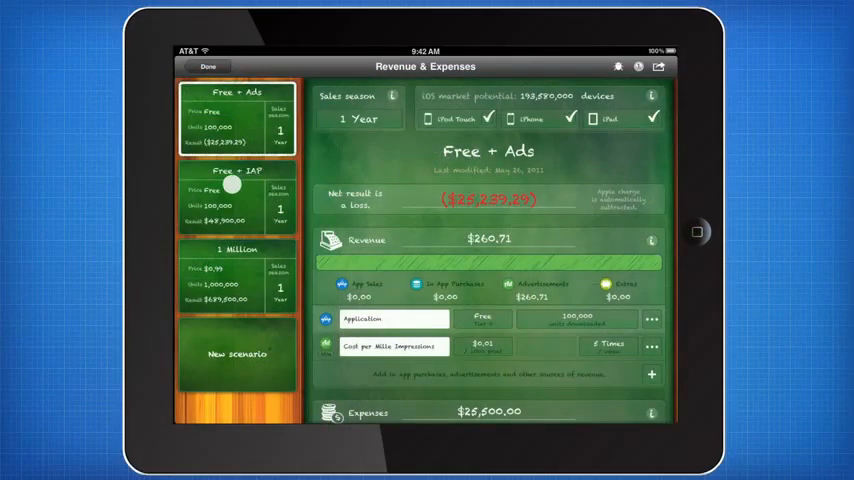
Step: View the Free + IAP scenario, then the 1 Million scenario with $689,500.00 profit
left_click(238, 195)
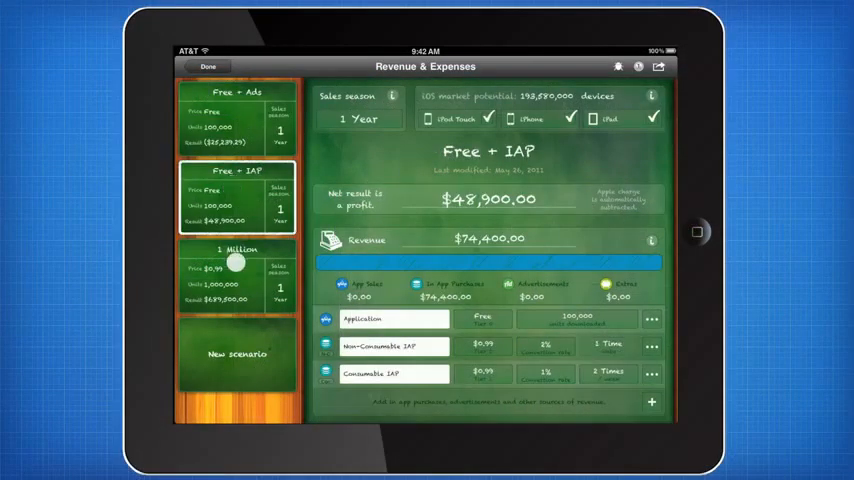
left_click(237, 275)
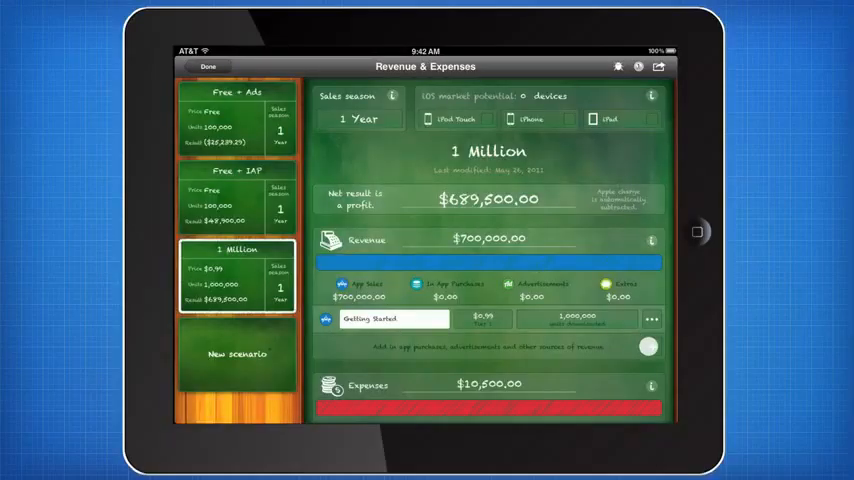
left_click(648, 347)
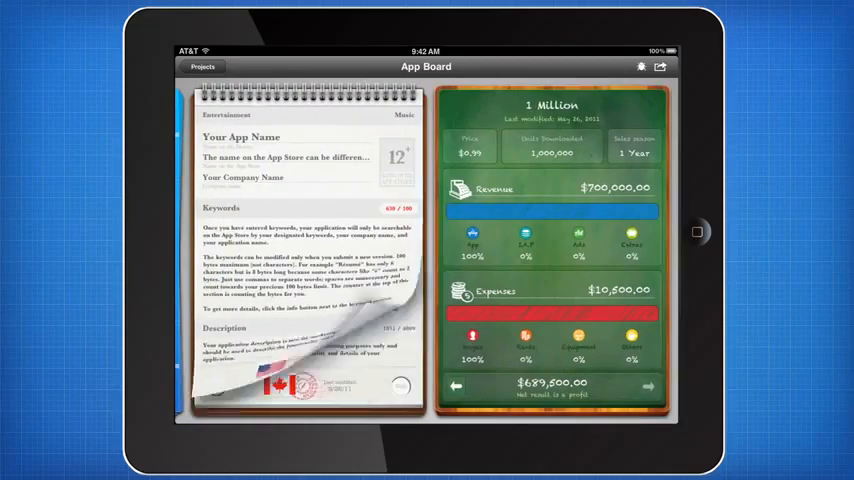
Step: Turn the App Store notebook to the app description page
left_click(399, 386)
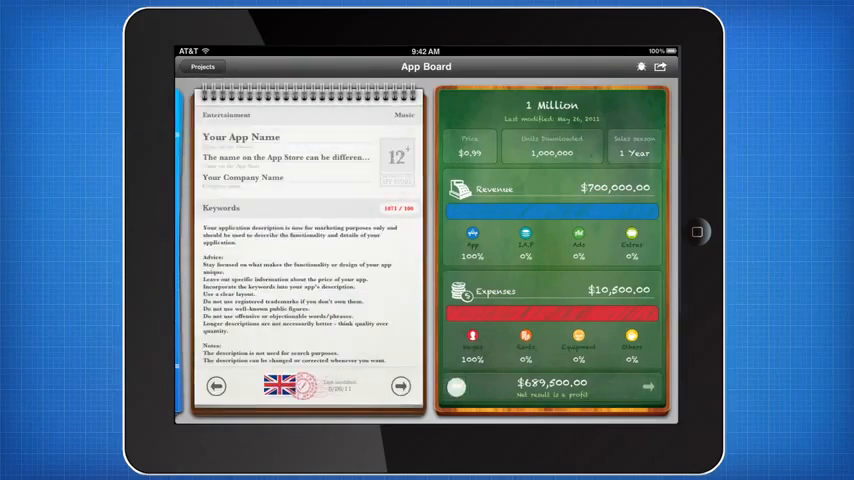